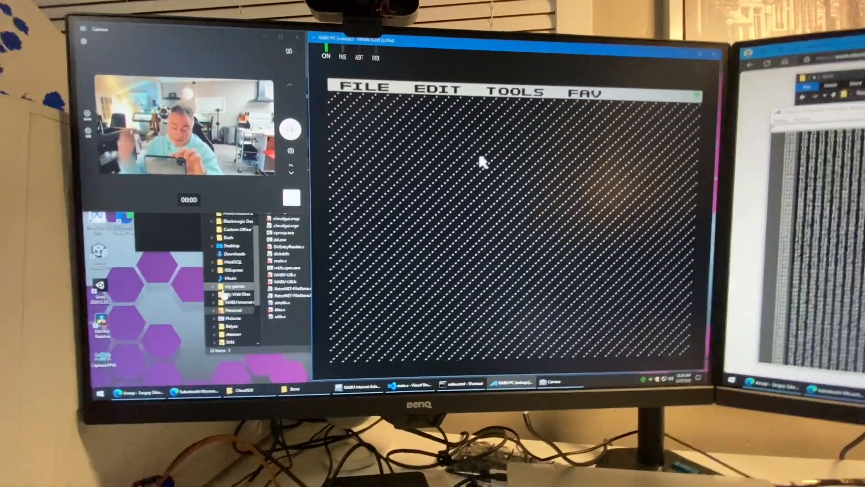
- Open a new file window for drive A, area 0, and scroll its 46-file listing
left_click(363, 89)
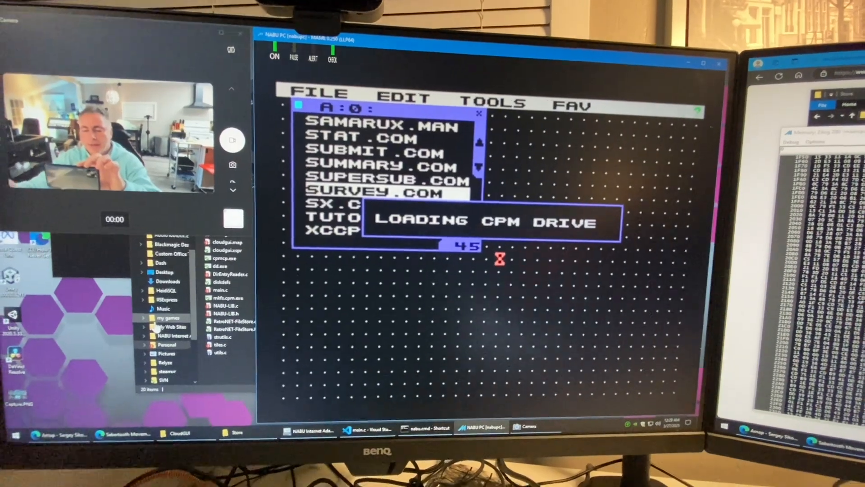
left_click(319, 100)
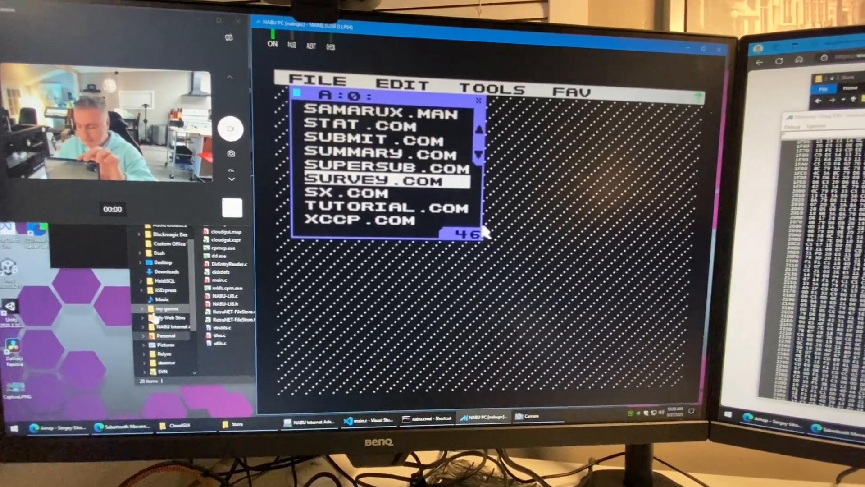
left_click(317, 86)
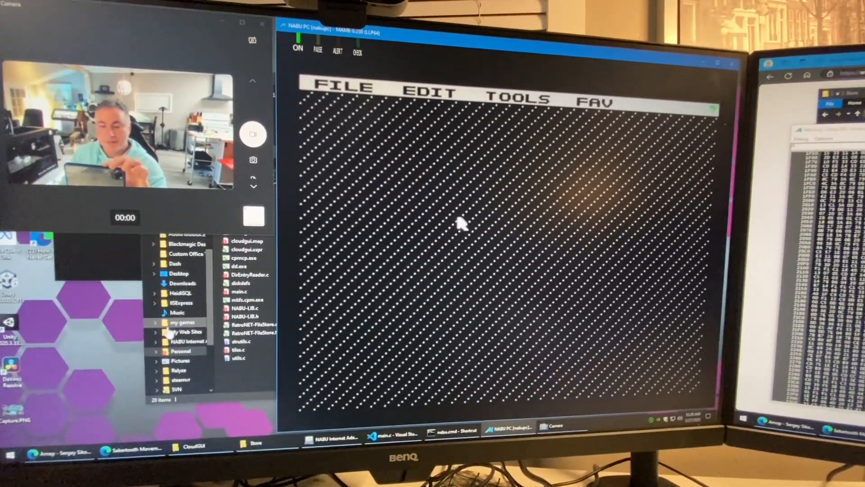
left_click(343, 89)
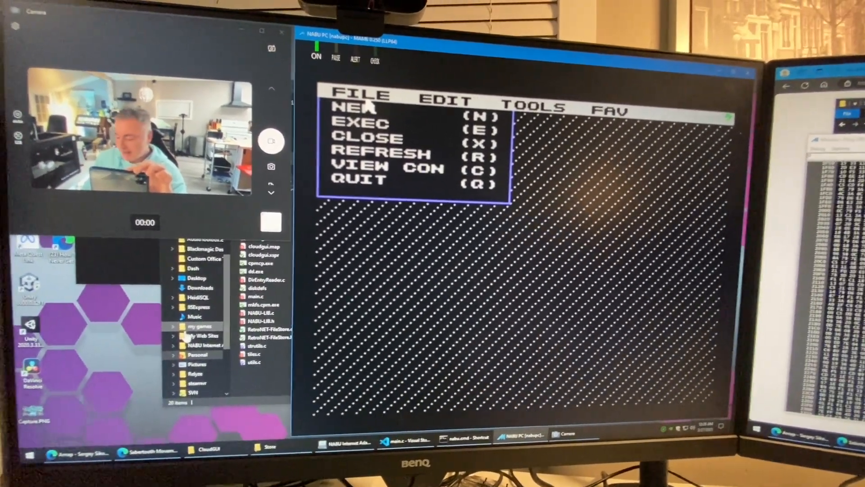
left_click(351, 107)
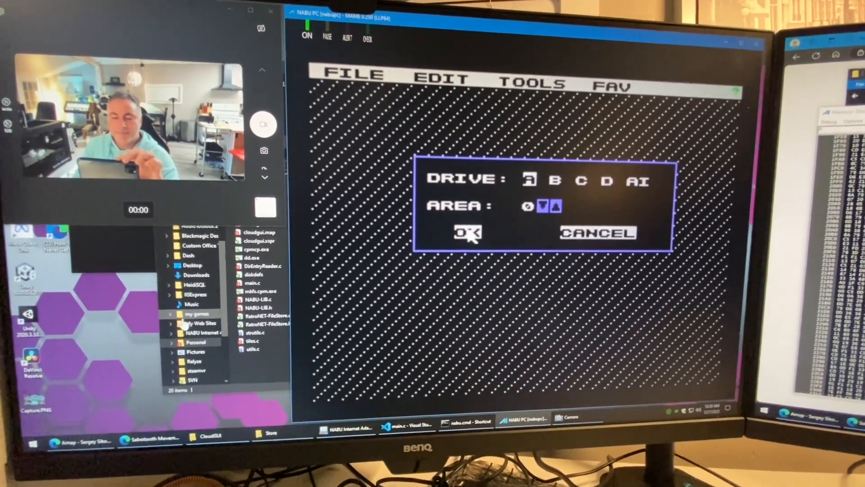
left_click(467, 232)
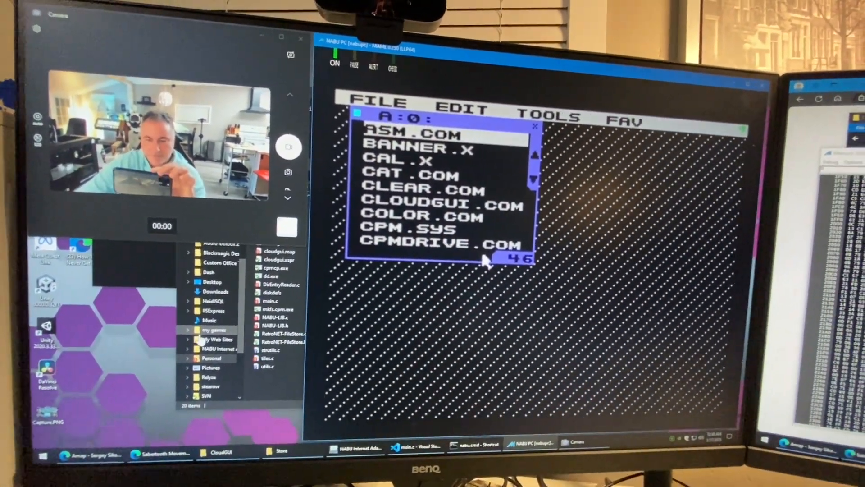
left_click(378, 103)
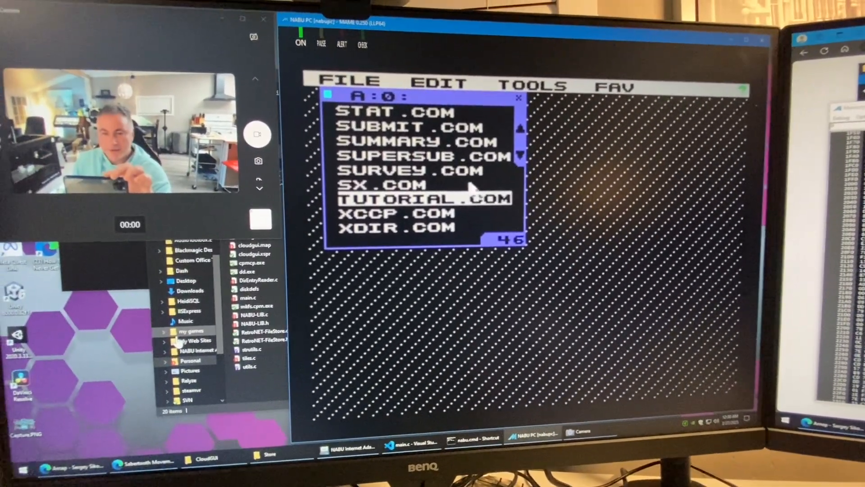
- Run TUTORIAL.COM from the A:0 list to show the Cloud CP/M Introduction
left_click(356, 86)
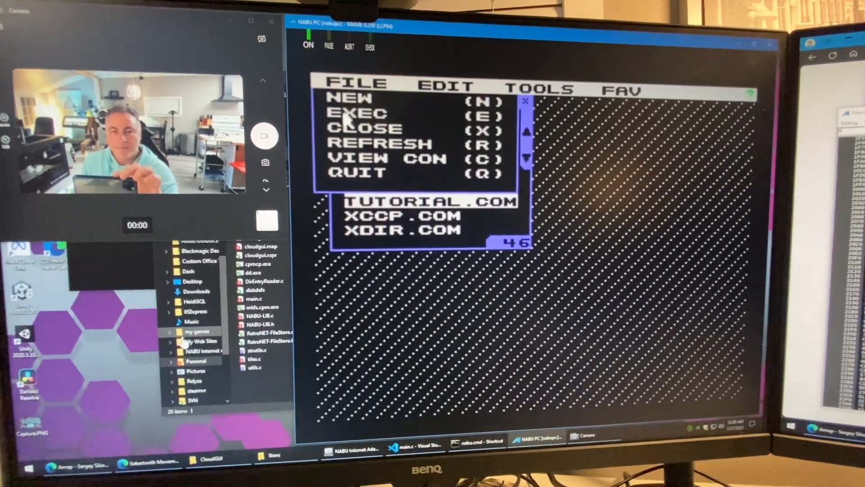
left_click(357, 172)
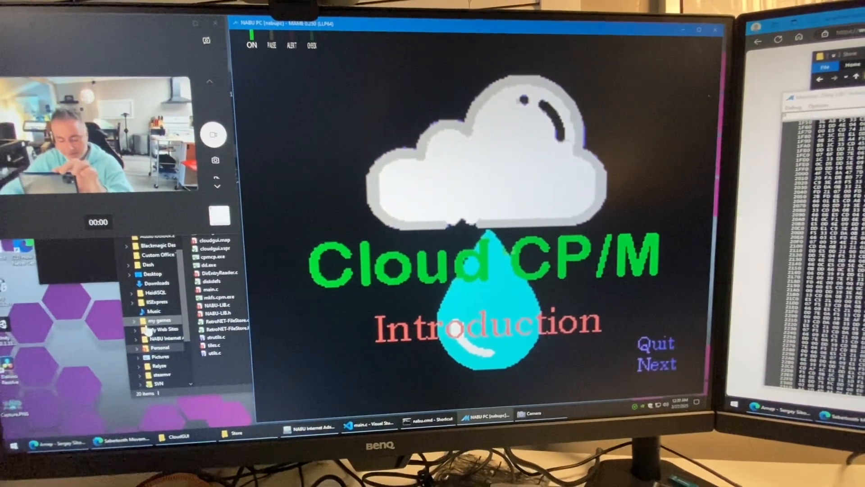
left_click(657, 363)
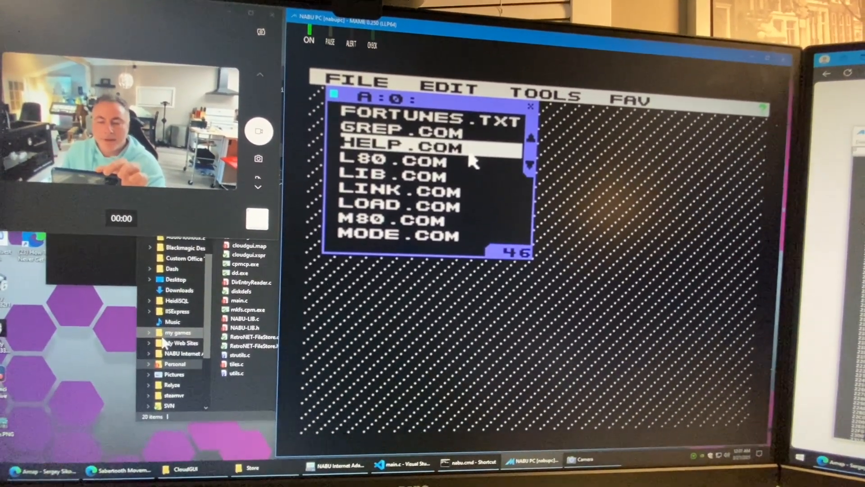
left_click(337, 86)
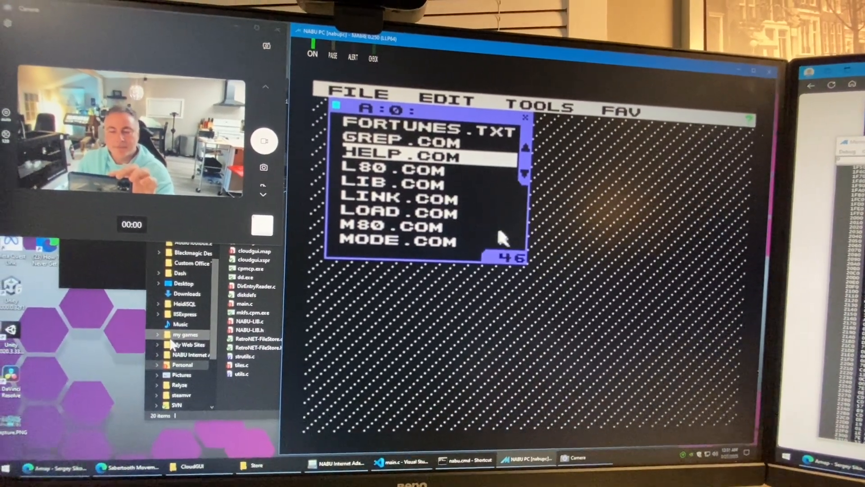
- Bring up the FILE > NEW drive and area dialog, preset to A:0
left_click(358, 95)
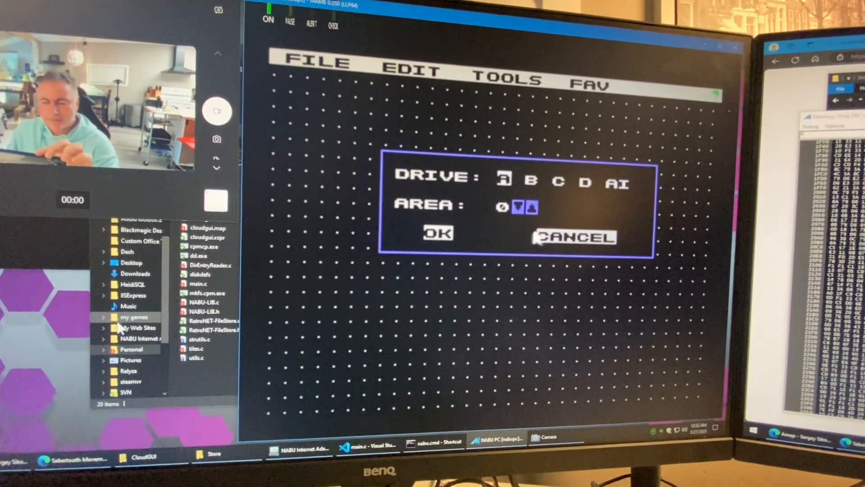
- Open a 38-file drive A, area 1 window beside A:0 and pick a program
left_click(523, 207)
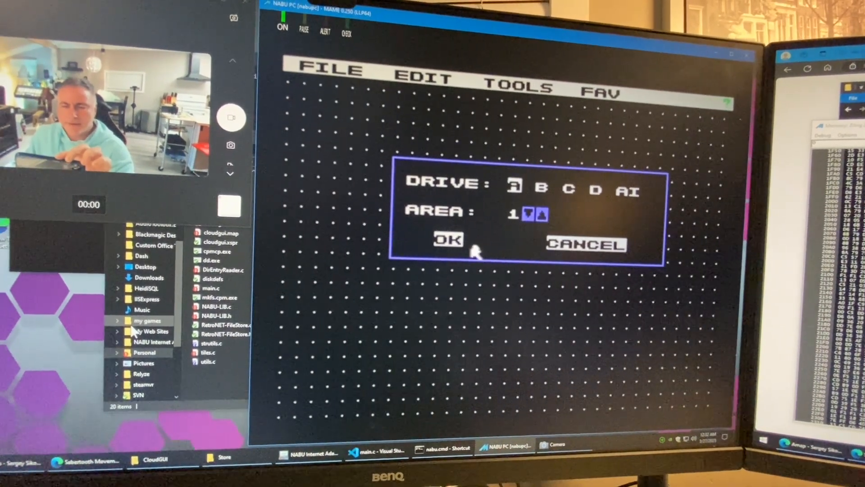
left_click(447, 239)
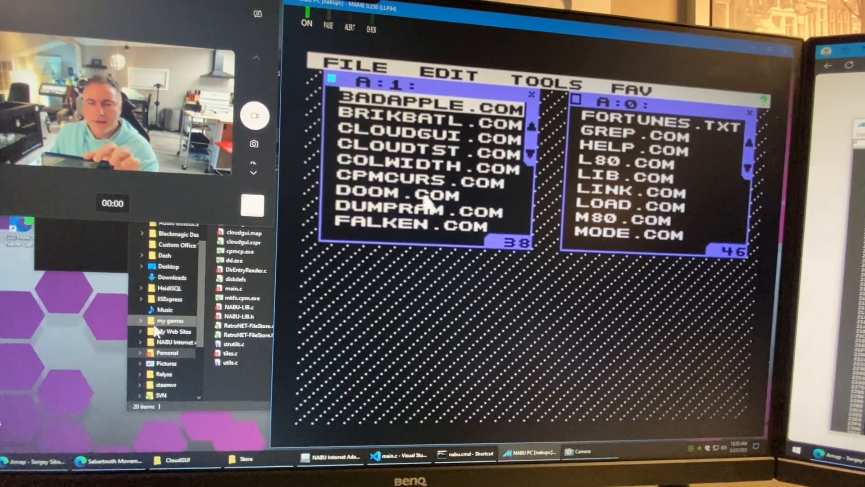
left_click(356, 66)
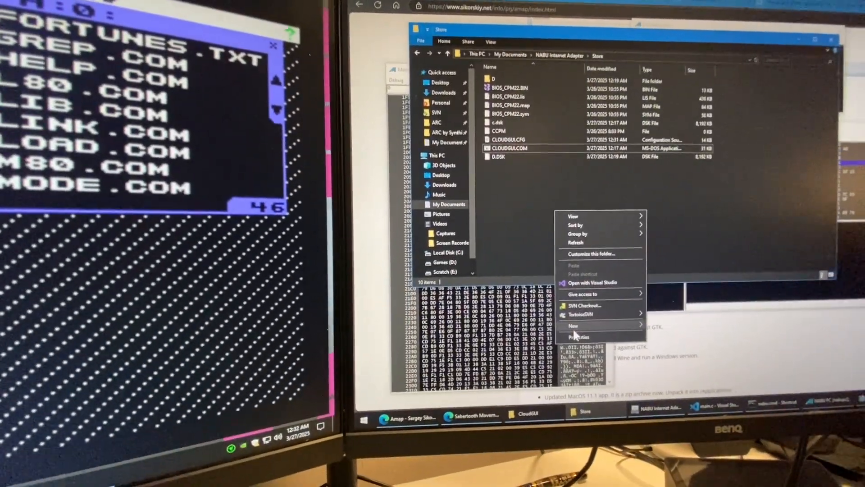
- Add a new file to the Internet Adapter's Store folder
left_click(573, 325)
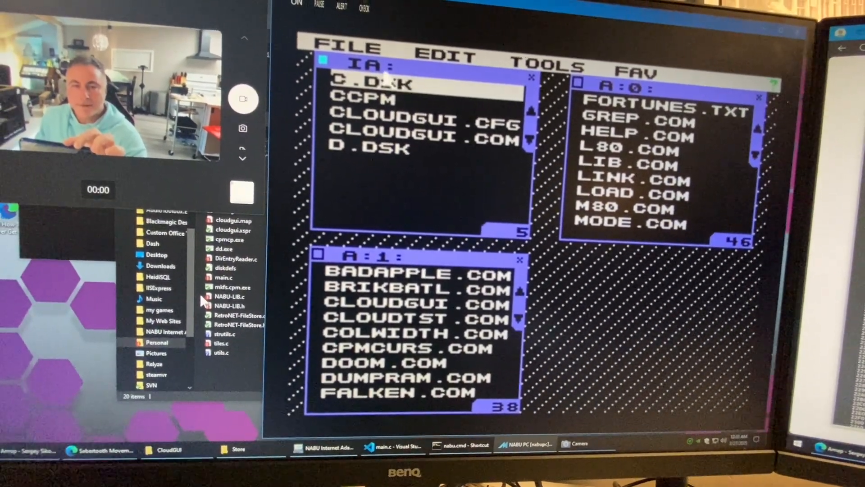
- Refresh the IA: file list and select the newly added HGHG.TXT
left_click(354, 49)
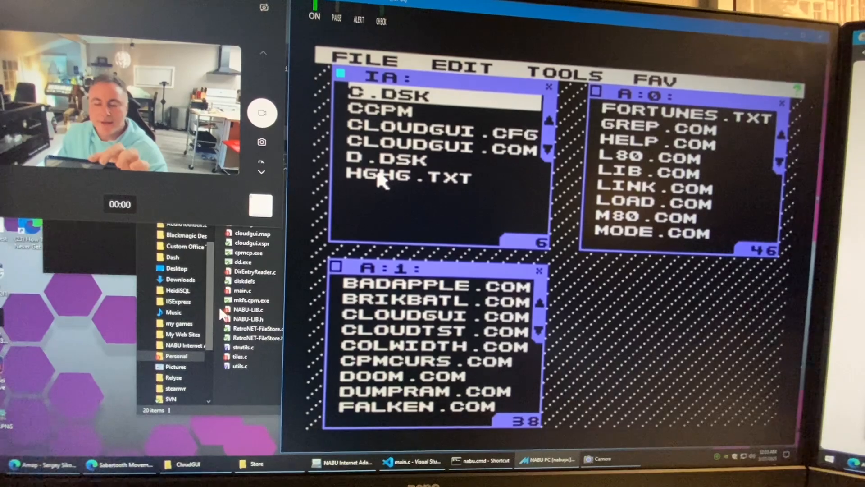
left_click(362, 61)
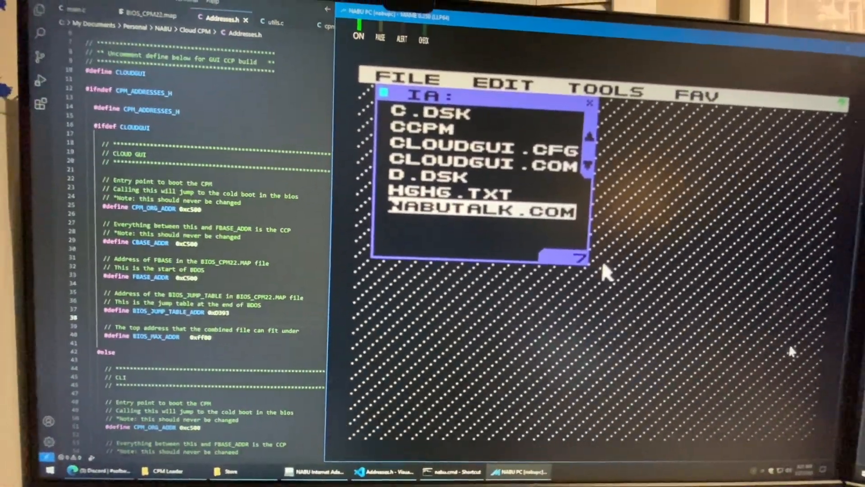
- Select NABUTALK.COM in the seven-file IA: window
left_click(393, 81)
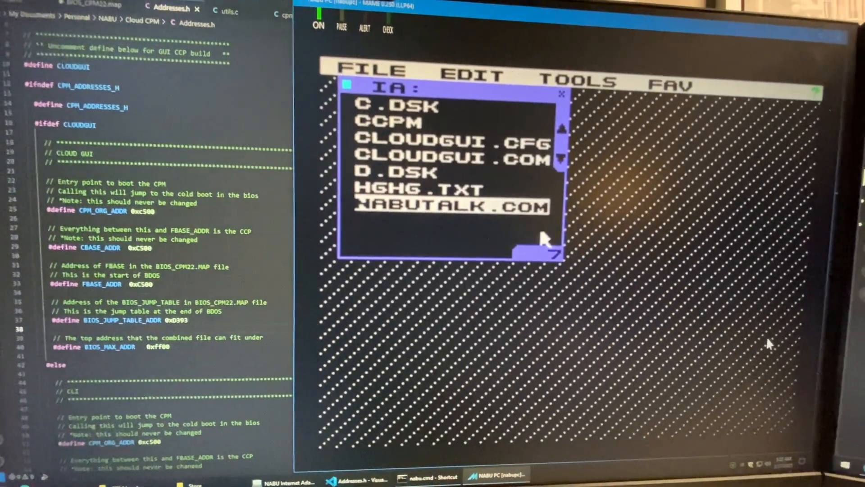
left_click(369, 71)
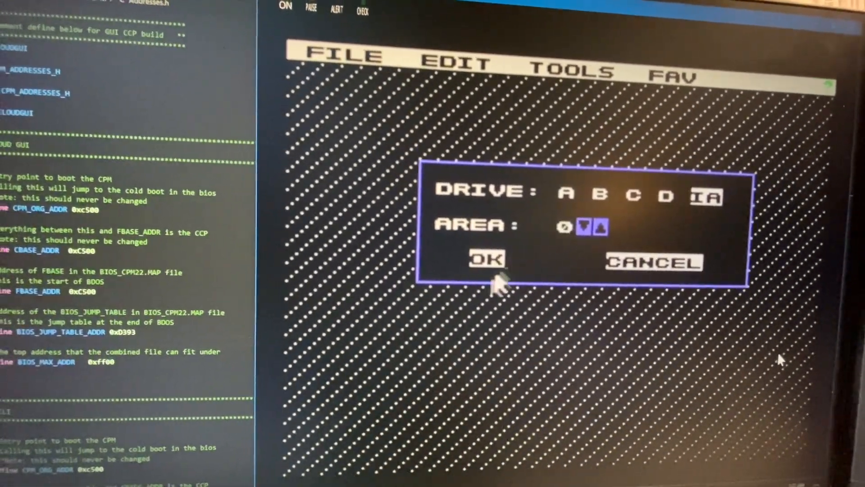
left_click(486, 260)
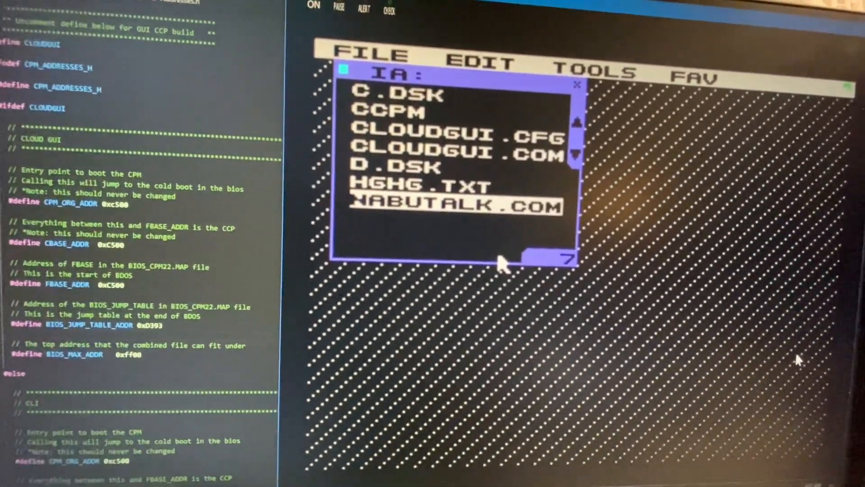
- Run NABUTALK.COM via FILE > EXEC and type the phrase 'hel' to speak
left_click(369, 55)
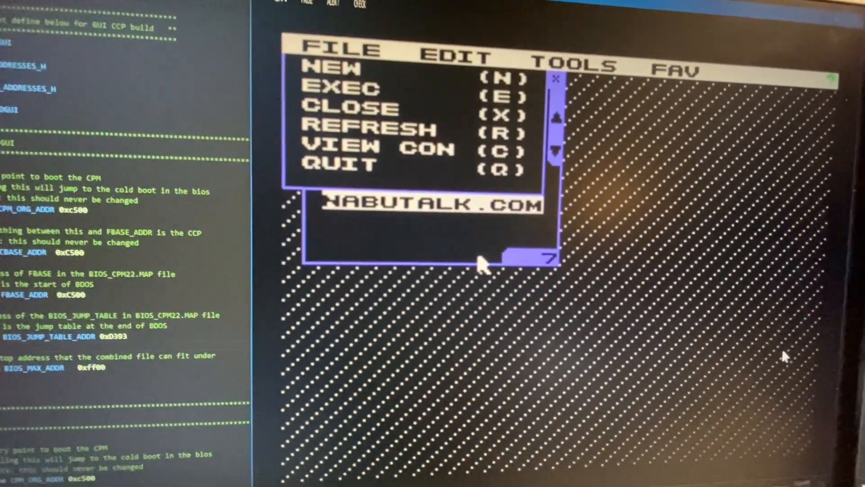
left_click(339, 166)
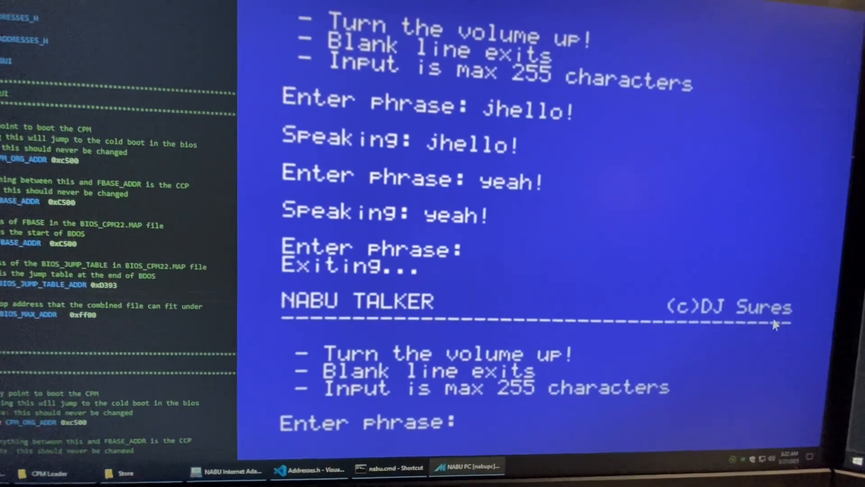
type("hel")
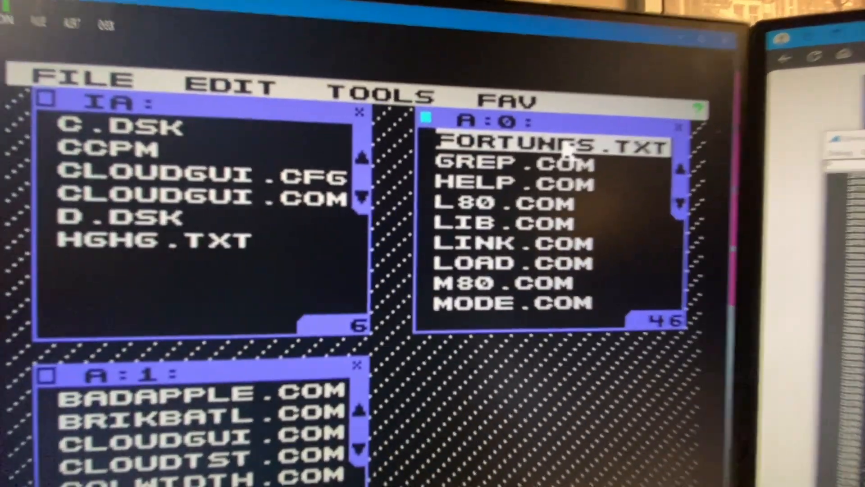
- Open the file actions menu and double-click in the A:1 list, picking GAME5.COM
left_click(83, 80)
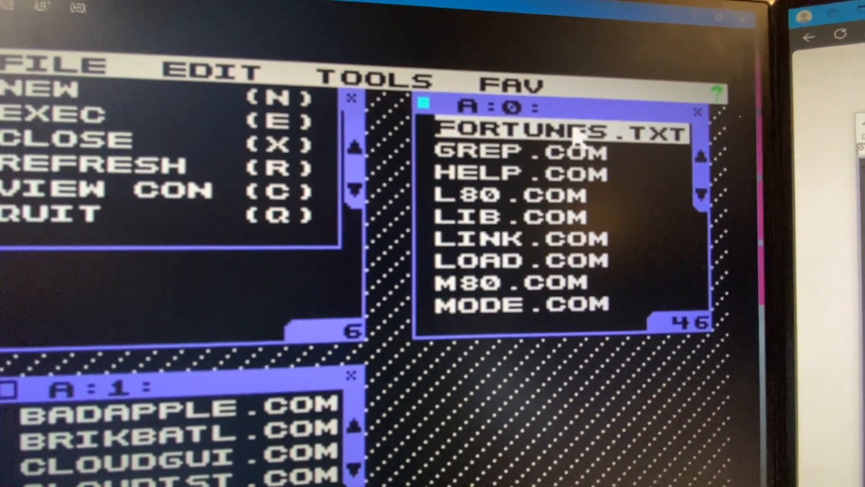
double_click(557, 132)
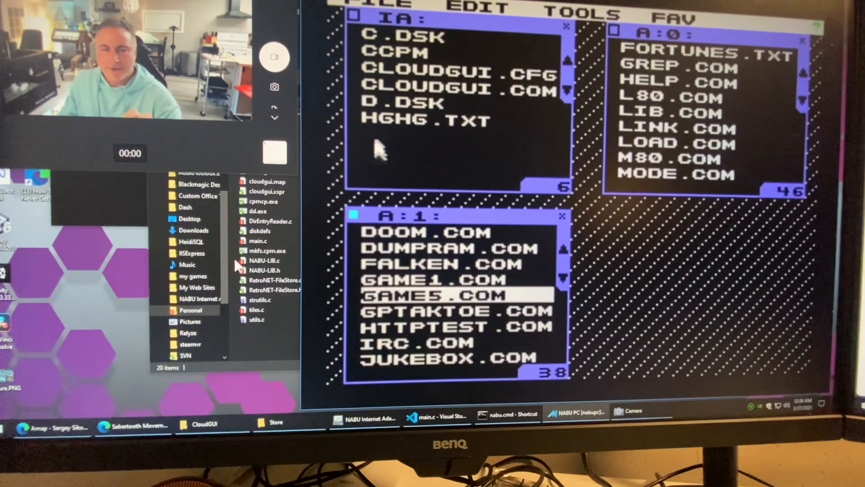
- Launch GAME5.COM from drive A:1, reaching its Play/Quit title screen
left_click(386, 10)
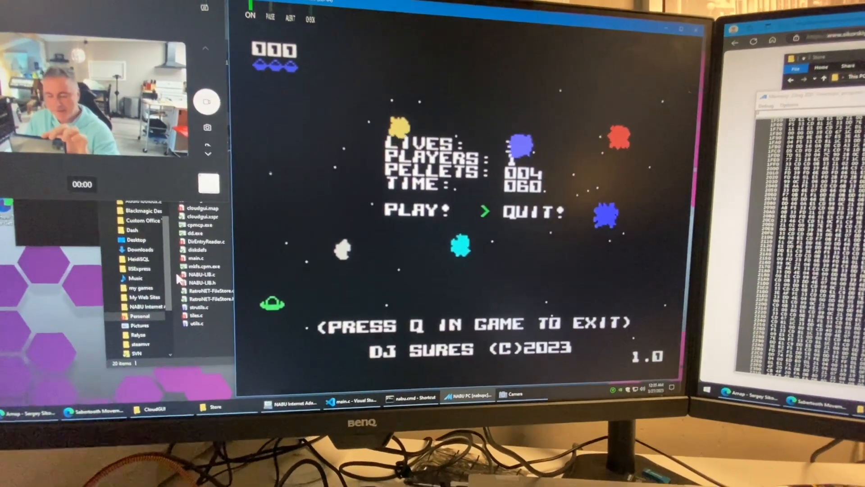
- Quit GAME5 to the Cloud CP/M desktop and open the FILE menu
key("q")
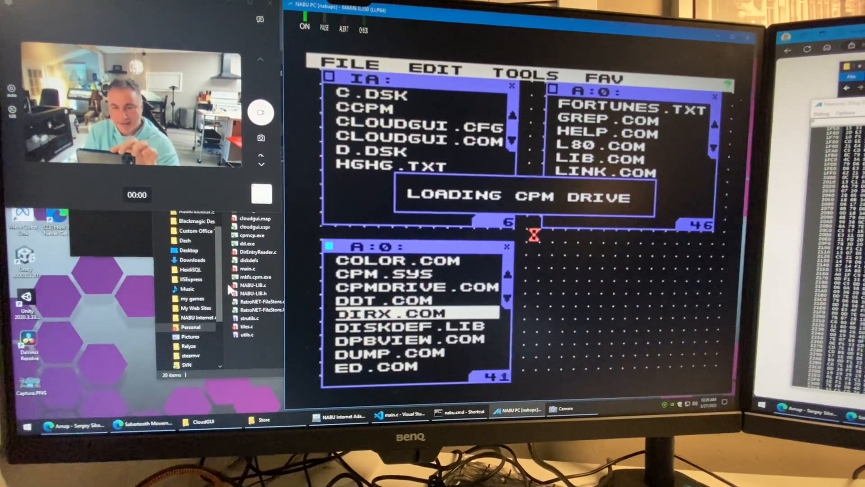
left_click(347, 65)
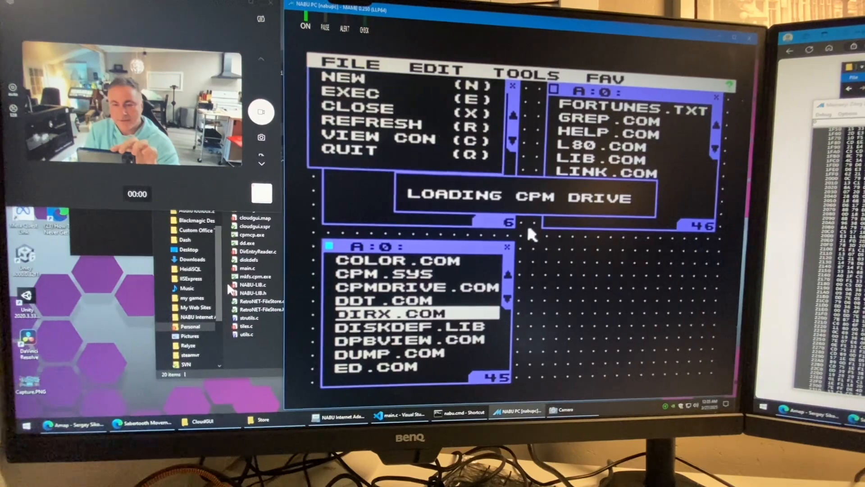